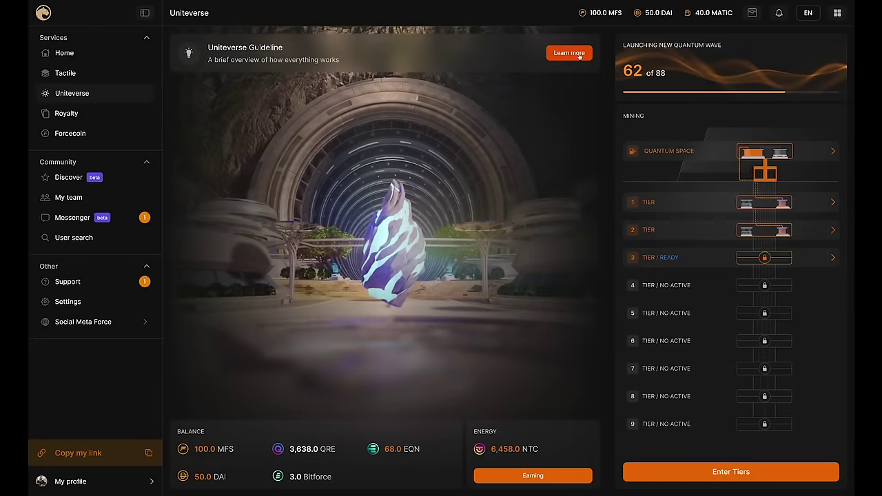
- Go through the how-it-works overview and continue past the guideline screens
click(568, 53)
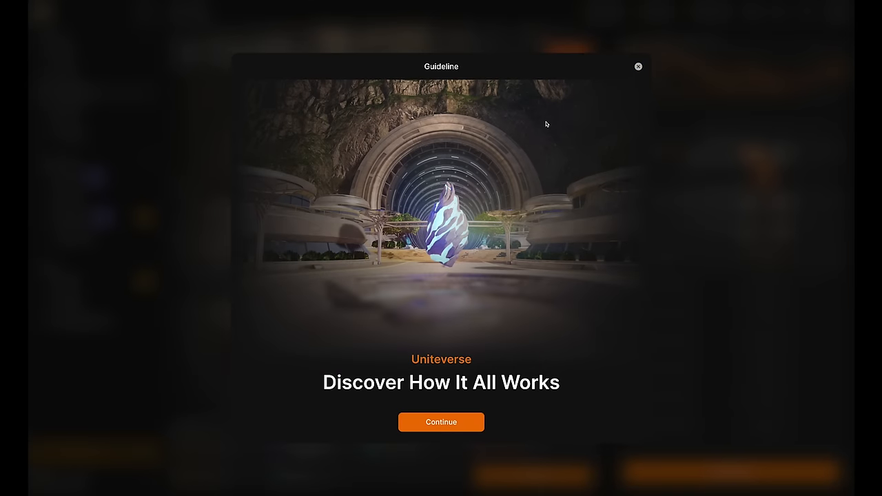
mouse_move(441, 421)
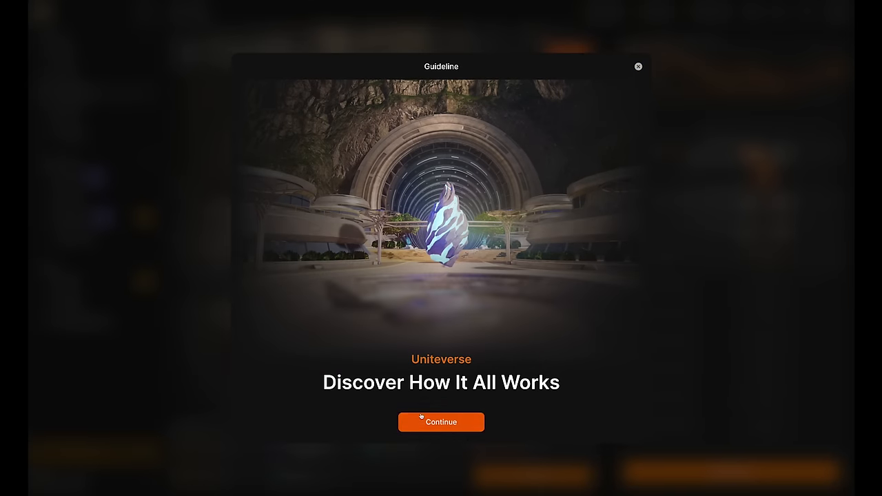
click(441, 421)
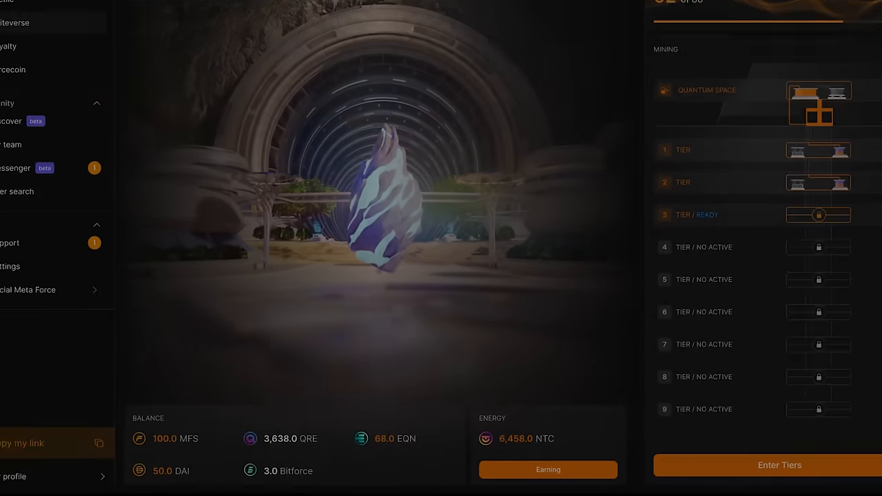
click(780, 466)
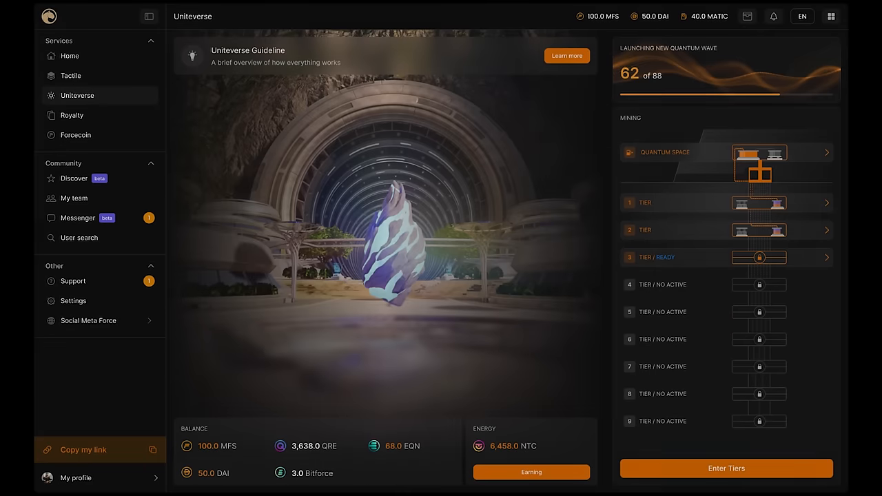
- Enter the Tier Space page with quantum space machines, access keys and the first tier's details
click(725, 468)
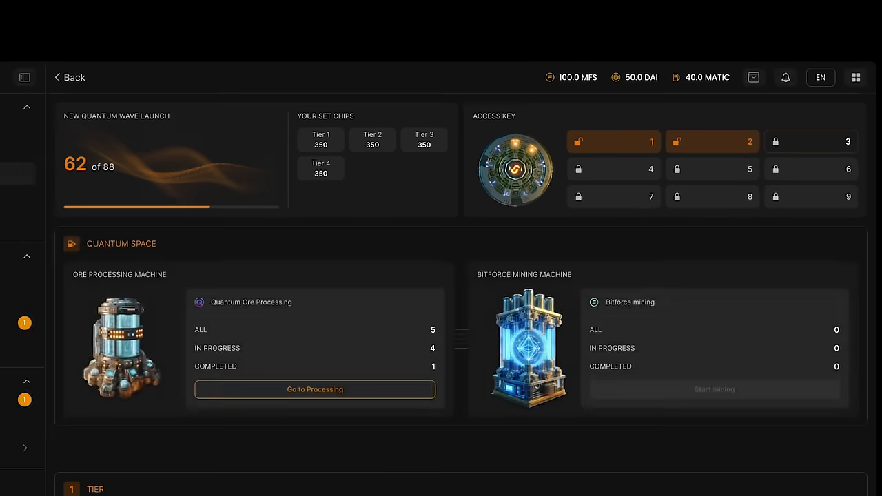
click(23, 77)
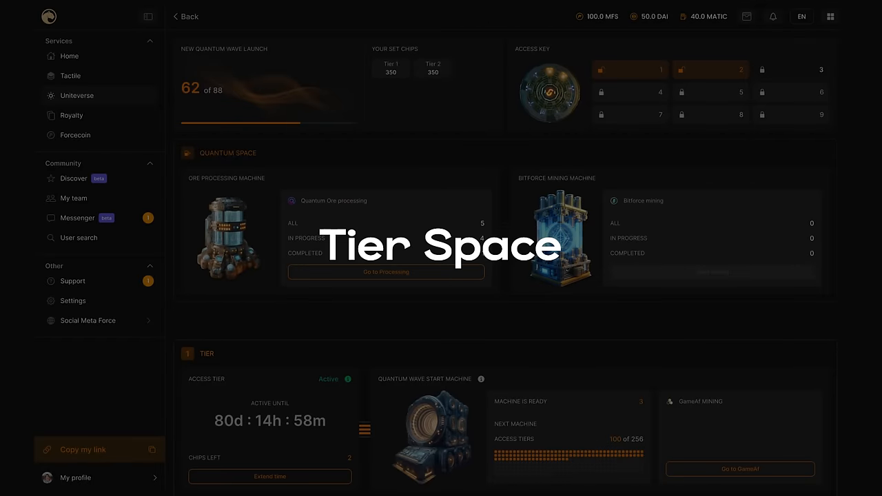
scroll(down, 3)
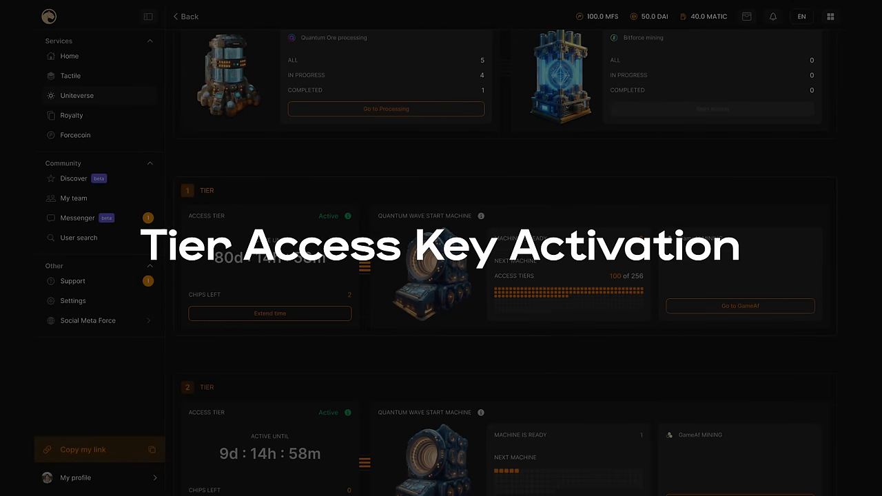
scroll(down, 3)
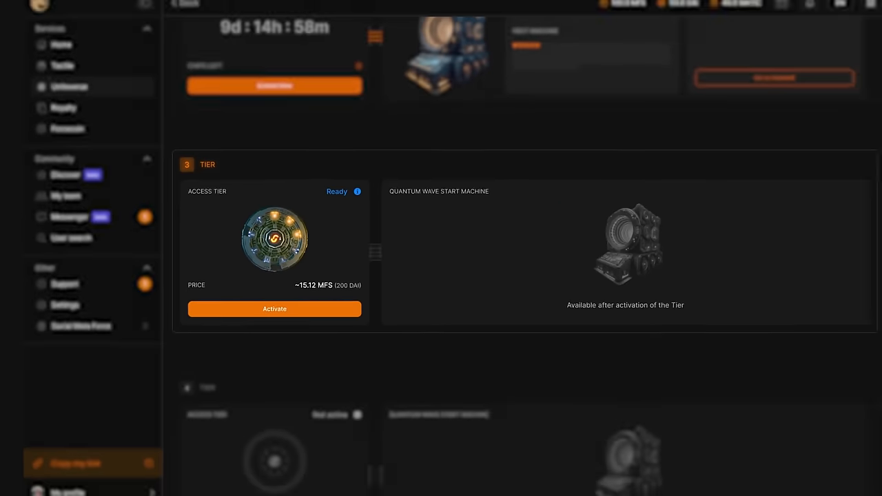
click(274, 308)
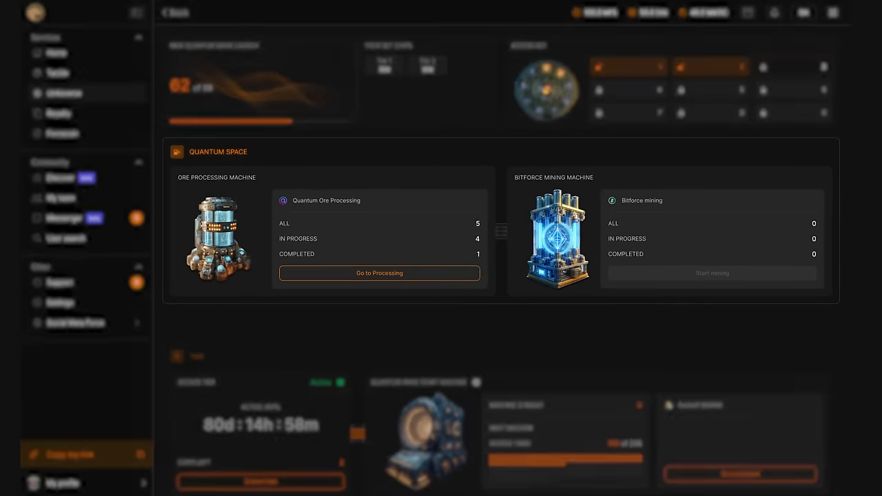
- Go to the Ore Processing Machine's quantum waves and claim the 1,719.58 QRE from completed Quantum Wave 16
scroll(down, 3)
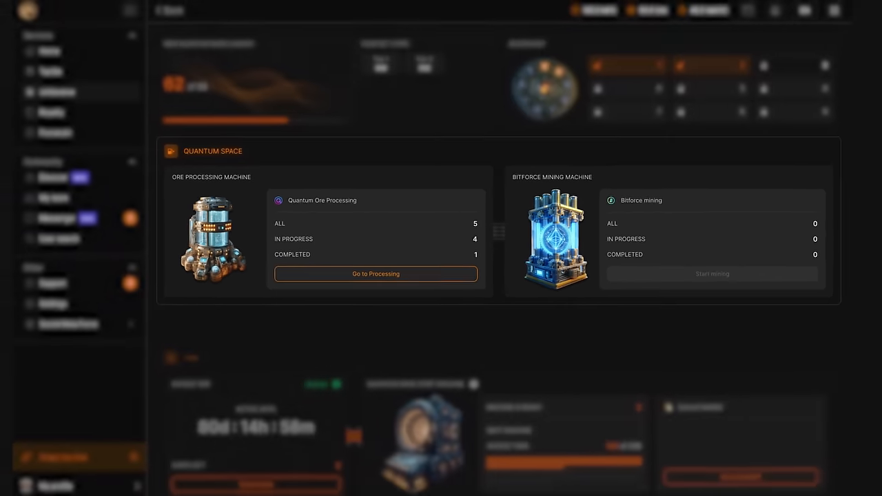
click(375, 272)
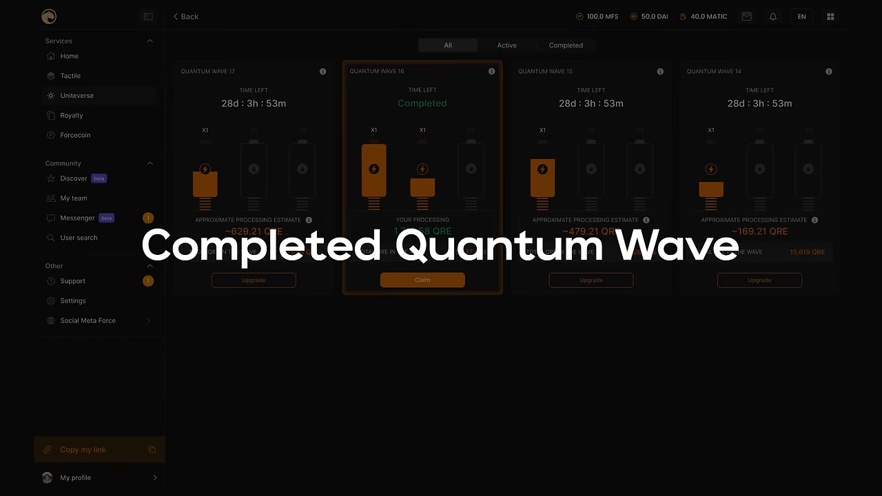
click(422, 178)
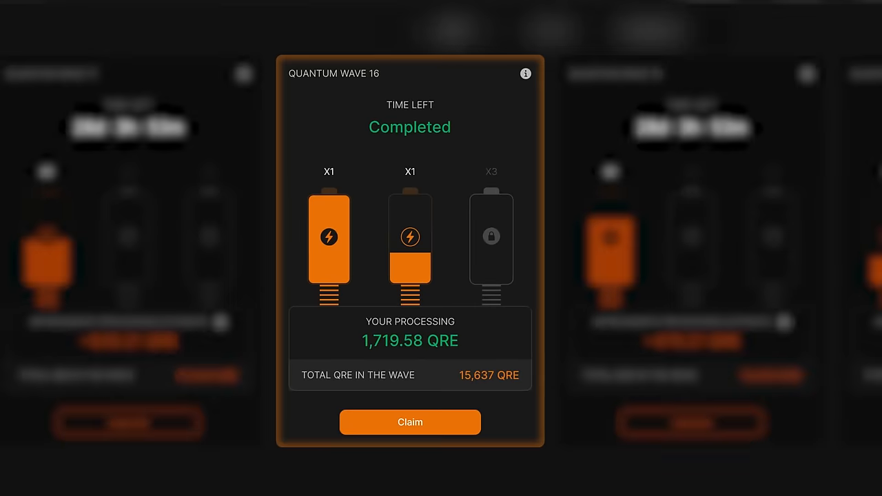